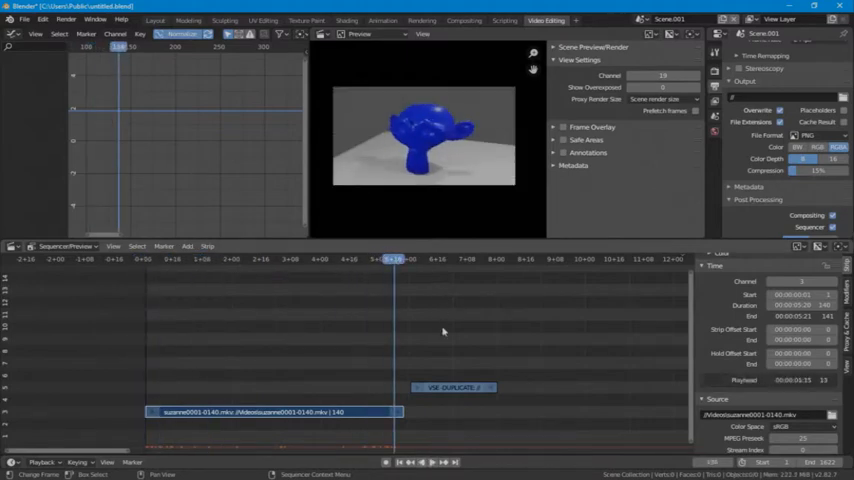
Select the Suzanne movie strip to show its Strip adjust settings
{"action": "left_click", "coordinate": [420, 260]}
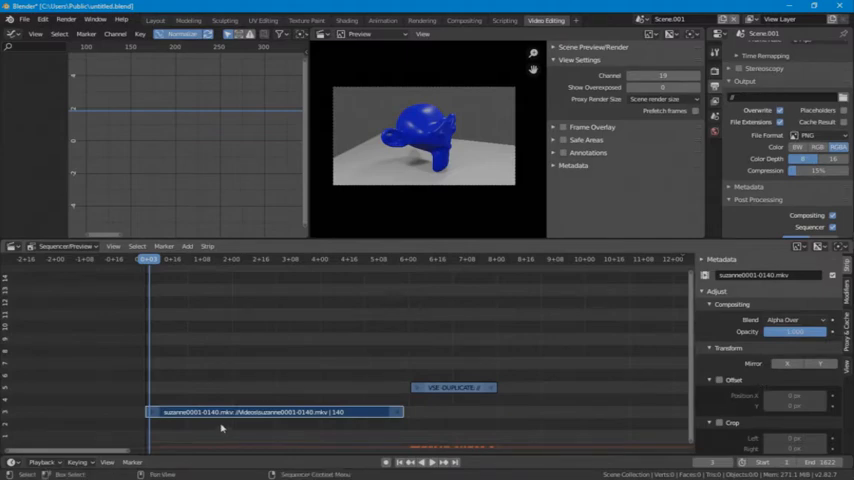
{"action": "mouse_move", "coordinate": [152, 406]}
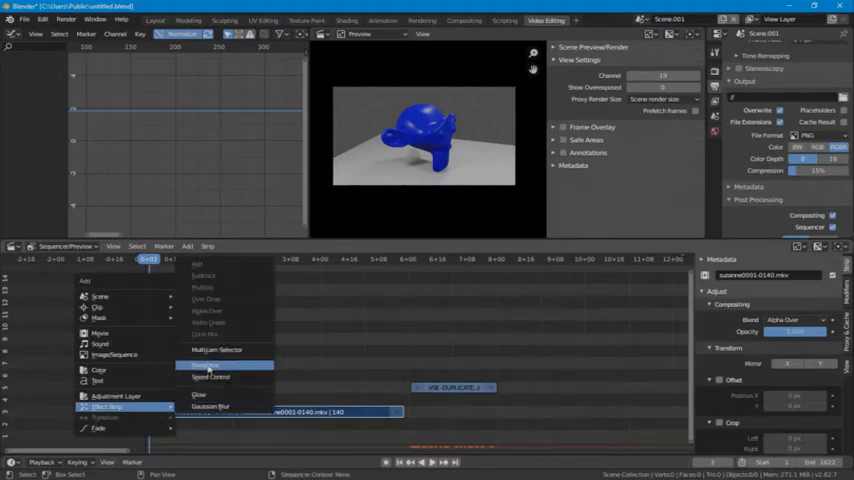
Add a Transform effect strip over the video and reach its Blend mode choices
{"action": "left_click", "coordinate": [208, 364]}
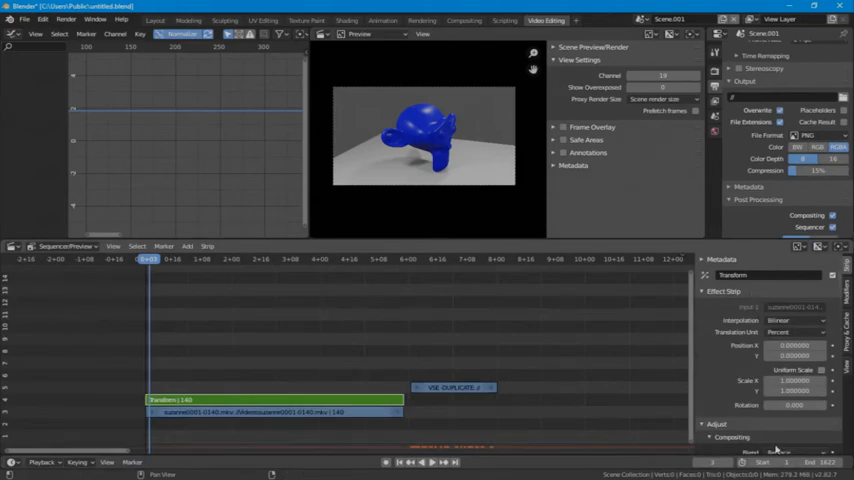
{"action": "mouse_move", "coordinate": [738, 332]}
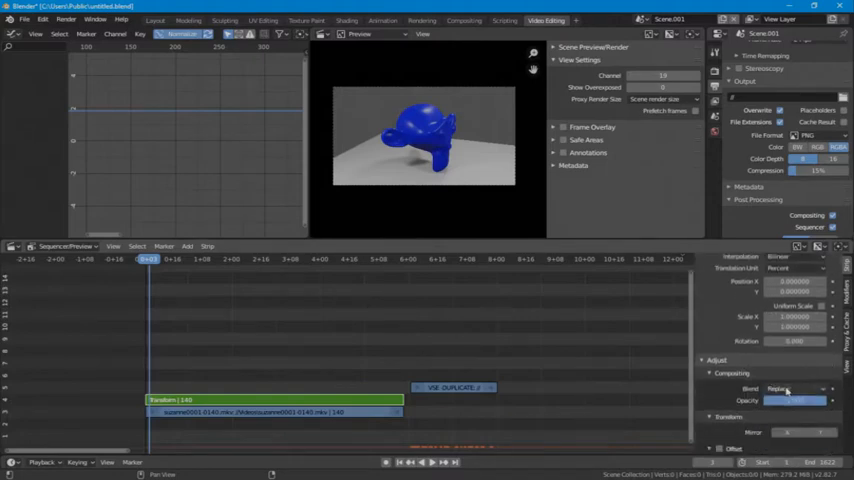
{"action": "left_click", "coordinate": [784, 384]}
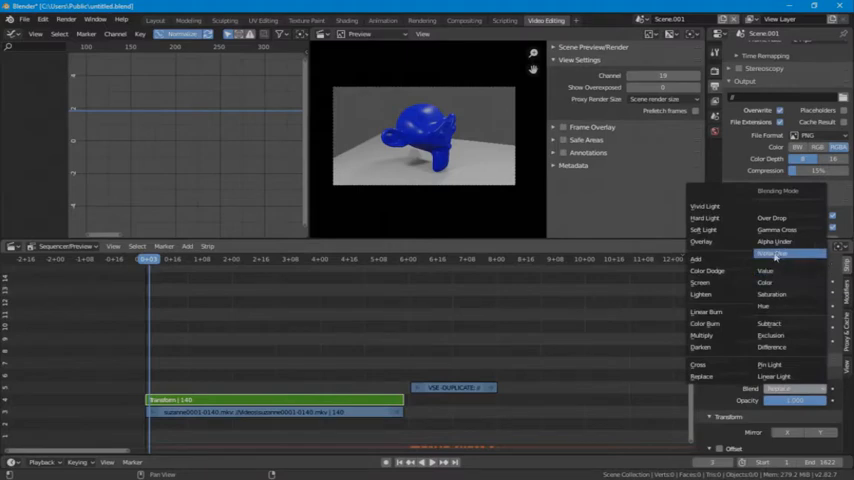
Set the Transform strip's Blend to Alpha Over and keyframe its opacity at frame 1
{"action": "left_click", "coordinate": [784, 256]}
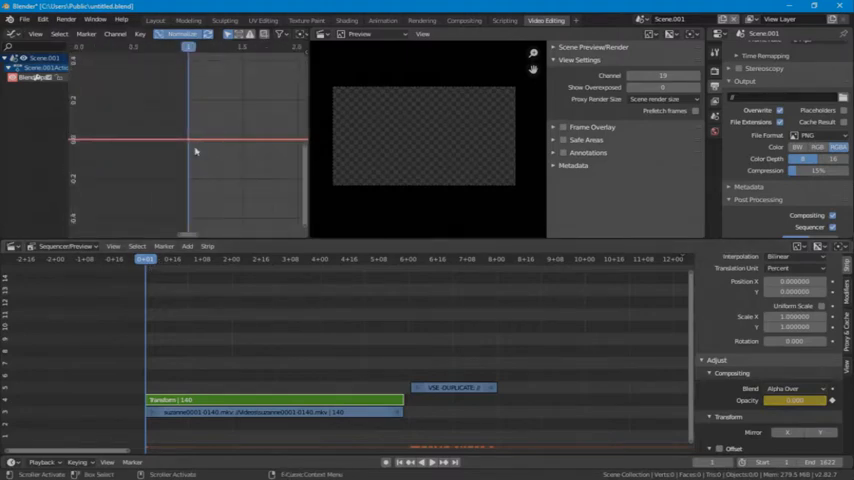
{"action": "left_click", "coordinate": [156, 262]}
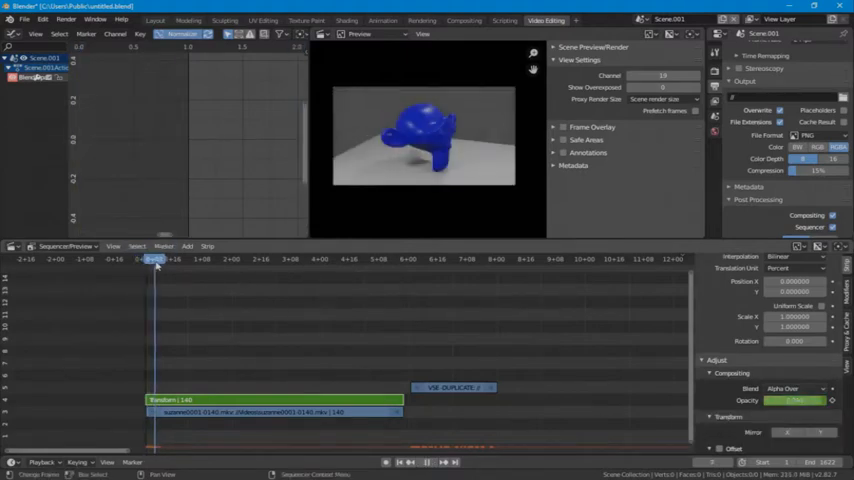
Move the playhead to a later frame where the fade-in has finished
{"action": "left_click", "coordinate": [272, 260]}
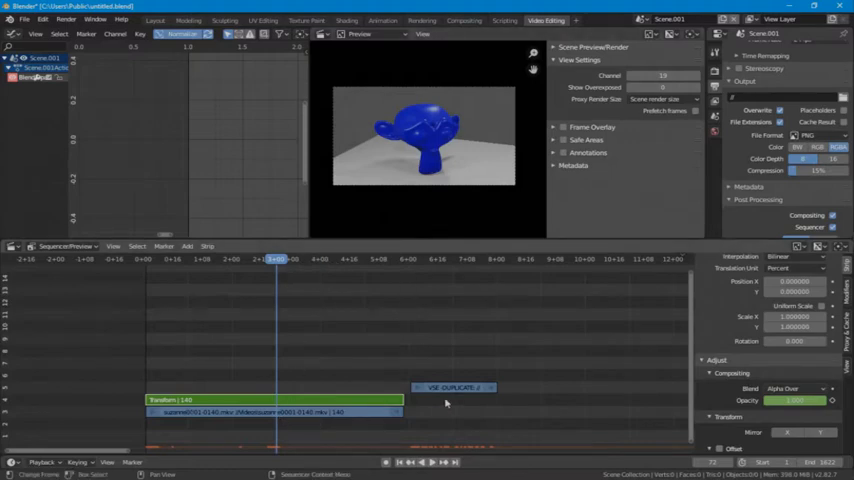
{"action": "mouse_move", "coordinate": [828, 356]}
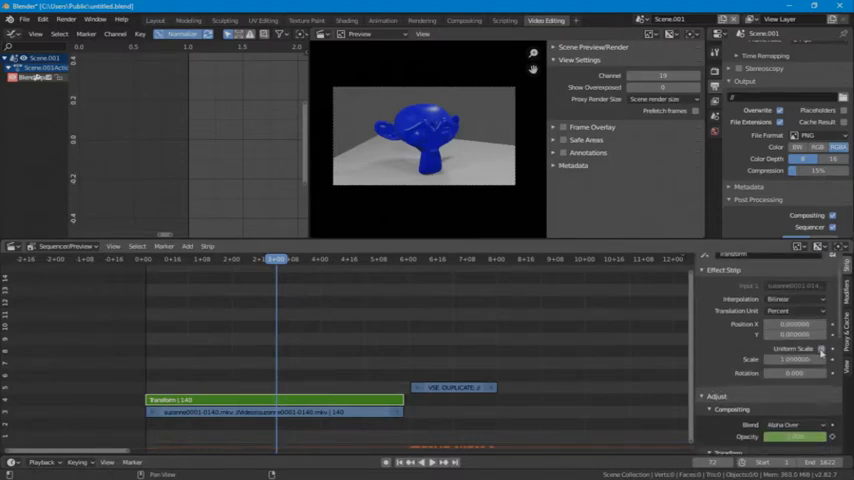
{"action": "mouse_move", "coordinate": [790, 360]}
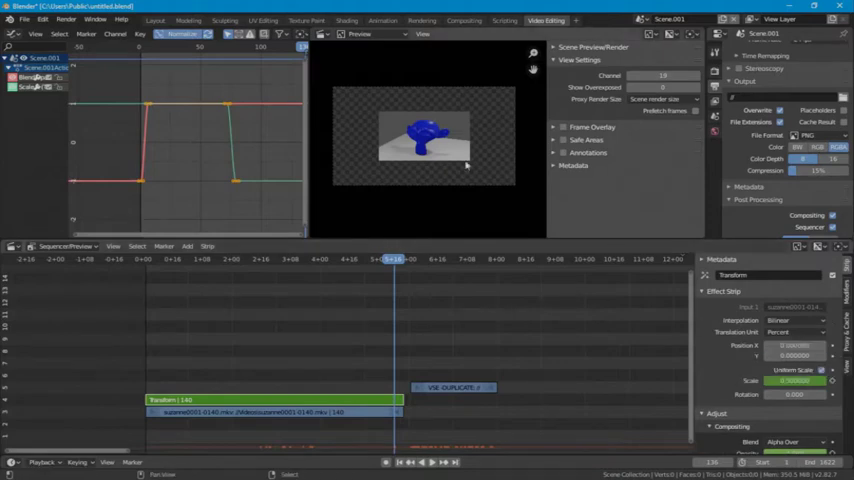
{"action": "mouse_move", "coordinate": [796, 344]}
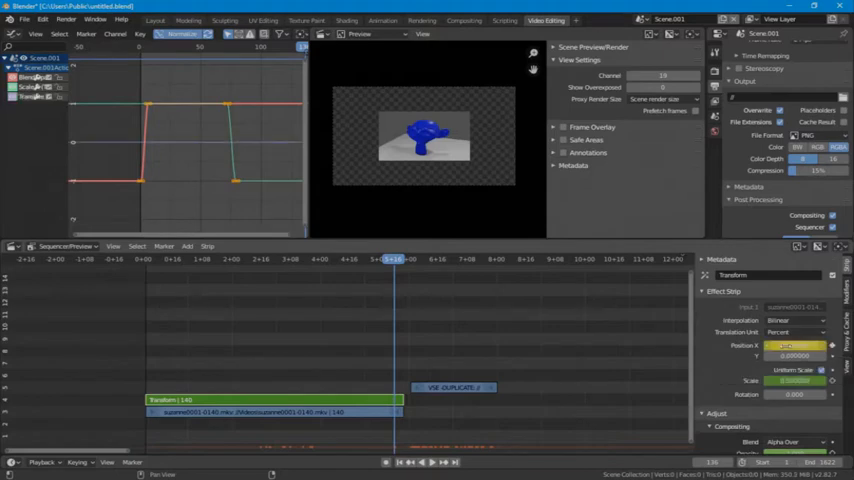
Insert a keyframe on the Transform strip's Position X
{"action": "left_click", "coordinate": [400, 260]}
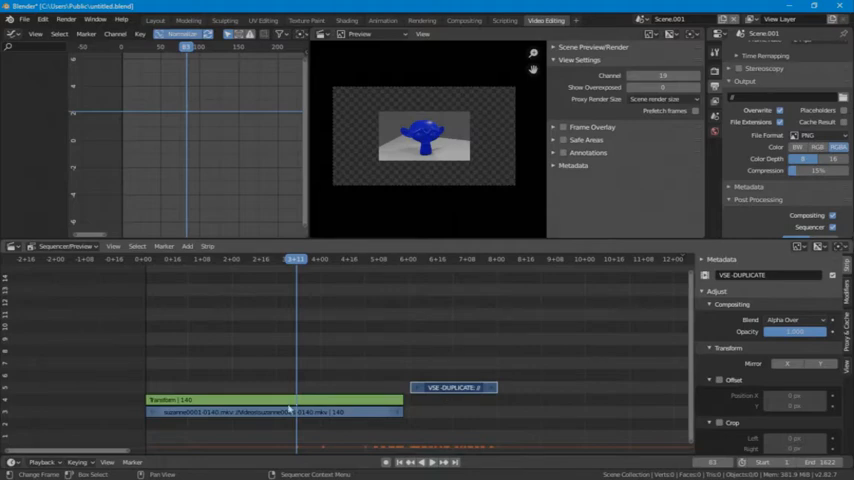
Select the video strip so it and its Transform can be duplicated to higher channels
{"action": "left_click", "coordinate": [270, 412]}
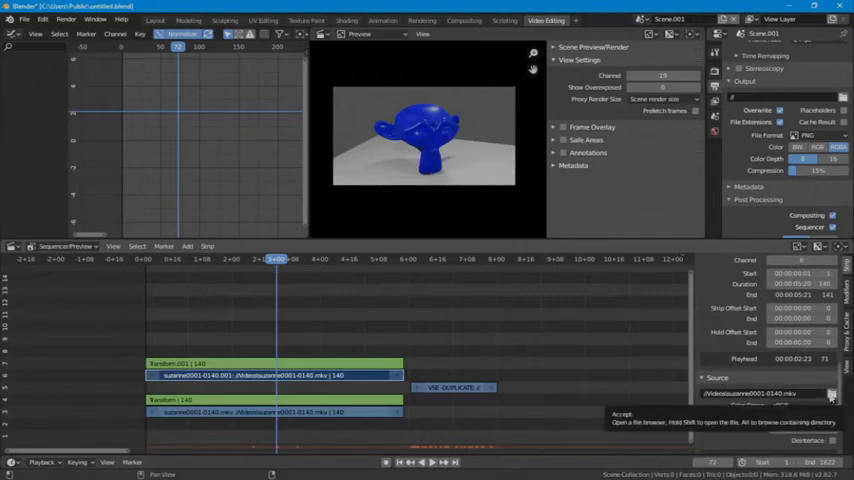
Swap the duplicated strip's source to VSE Duplicate Transform.mkv and accept it
{"action": "left_click", "coordinate": [832, 384]}
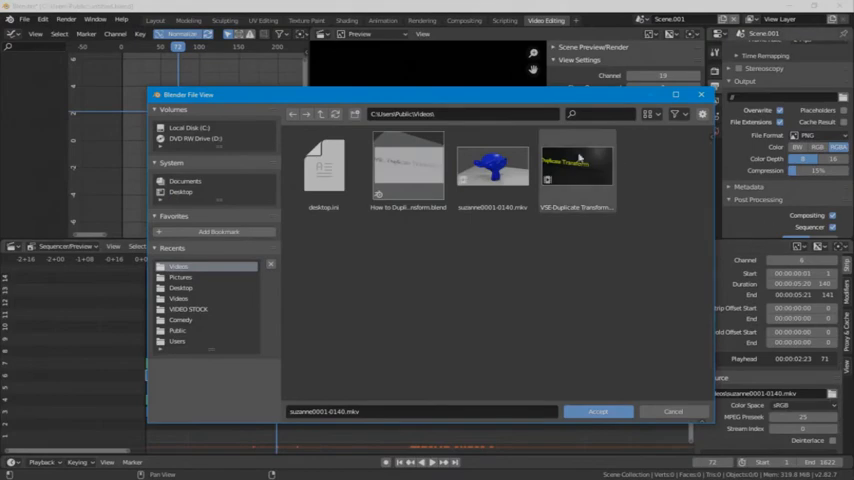
{"action": "left_click", "coordinate": [576, 164]}
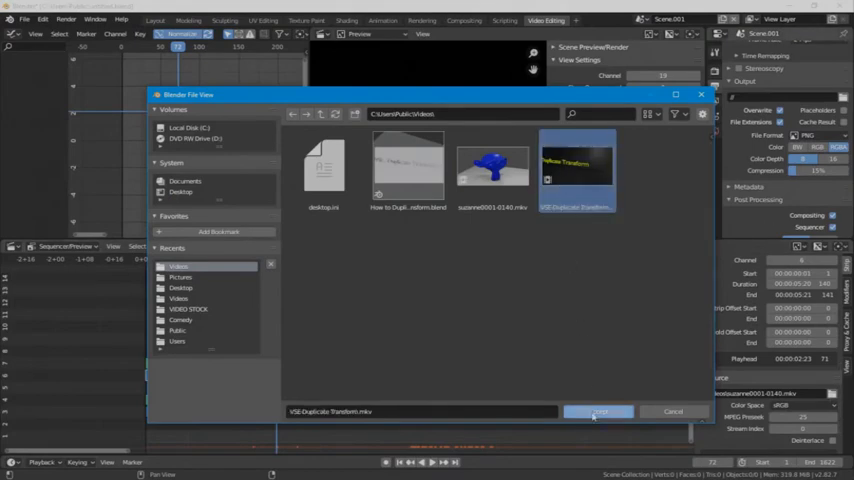
{"action": "left_click", "coordinate": [596, 412]}
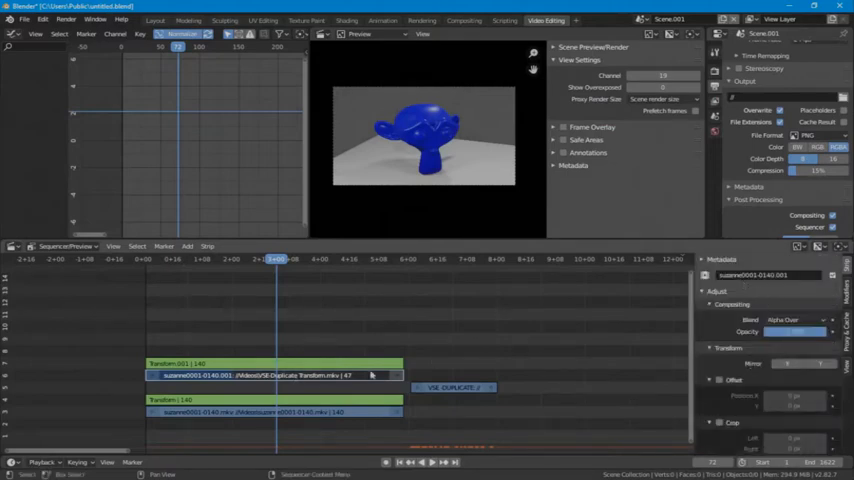
{"action": "mouse_move", "coordinate": [288, 292]}
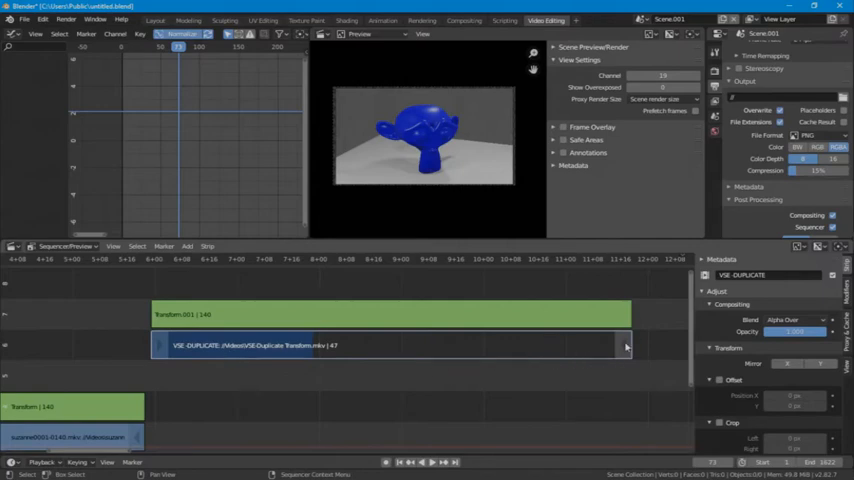
{"action": "mouse_move", "coordinate": [630, 314]}
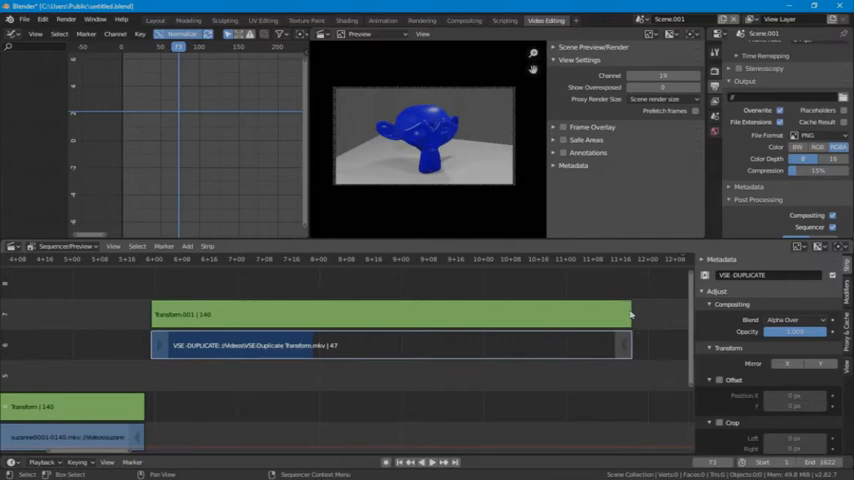
{"action": "mouse_move", "coordinate": [230, 292]}
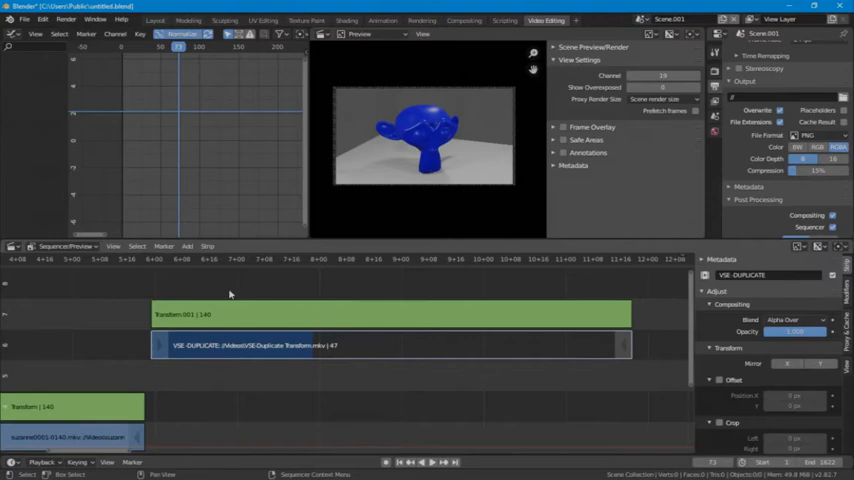
Scrub the early frames to preview the replaced clip, then select the Transform.001 strip
{"action": "left_click", "coordinate": [200, 260]}
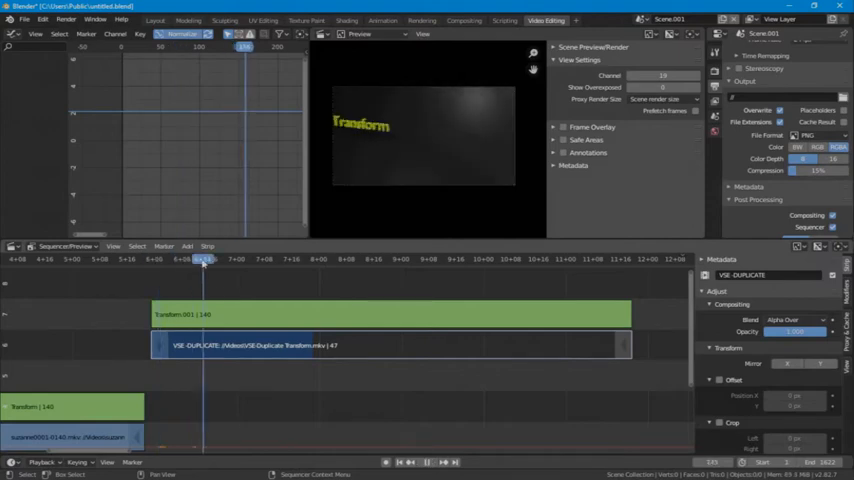
{"action": "left_click_drag", "start_coordinate": [204, 260], "coordinate": [350, 260]}
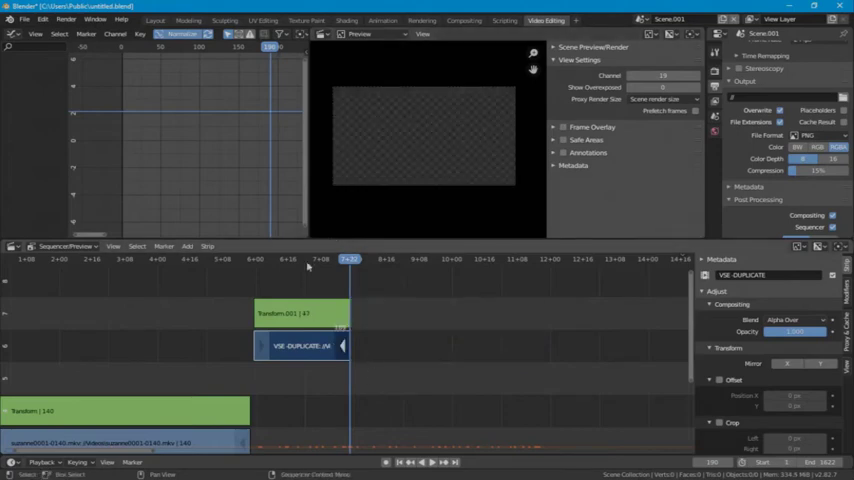
{"action": "left_click", "coordinate": [252, 260]}
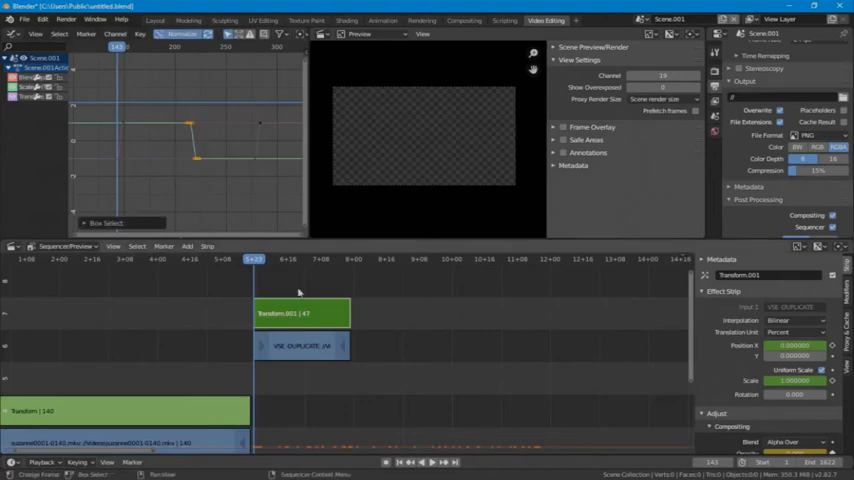
Move the Transform.001 keyframes in the Graph Editor to retime the clip's slide-in motion
{"action": "left_click", "coordinate": [302, 270]}
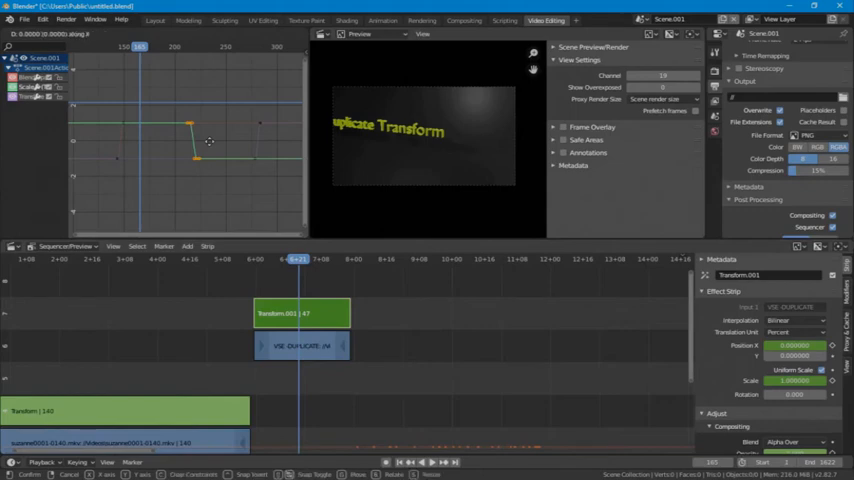
{"action": "left_click_drag", "start_coordinate": [208, 140], "coordinate": [160, 146]}
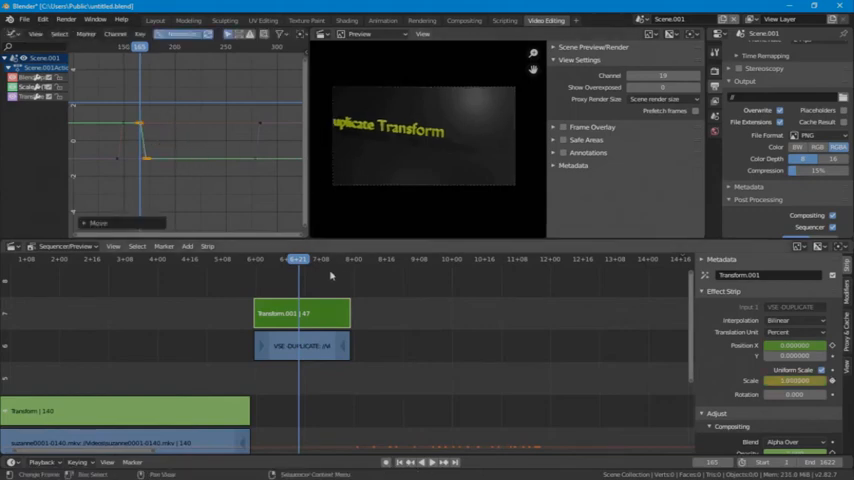
{"action": "left_click", "coordinate": [350, 260]}
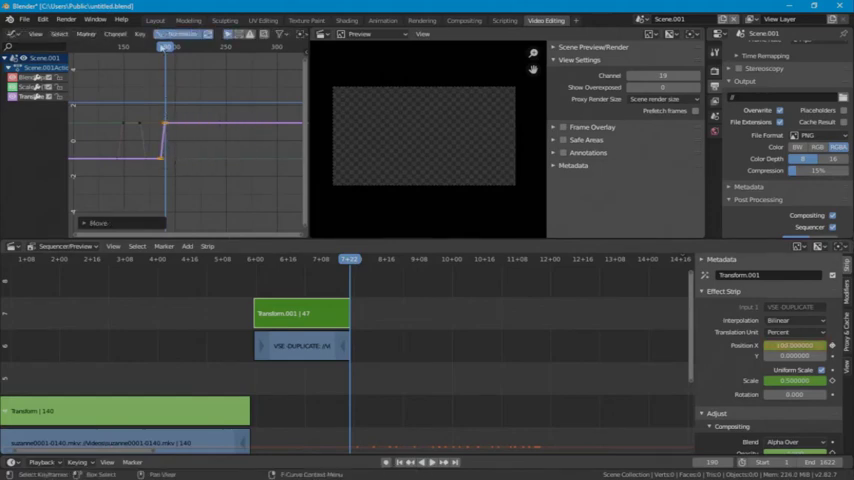
{"action": "left_click", "coordinate": [340, 260]}
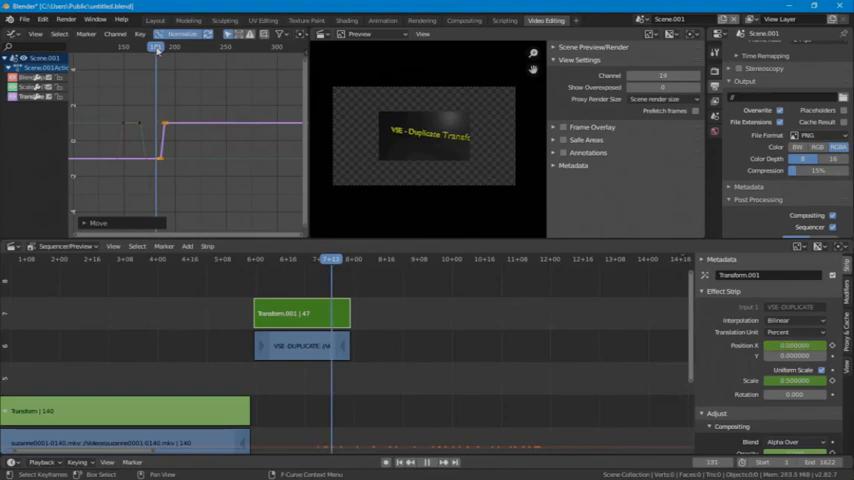
{"action": "left_click", "coordinate": [256, 262]}
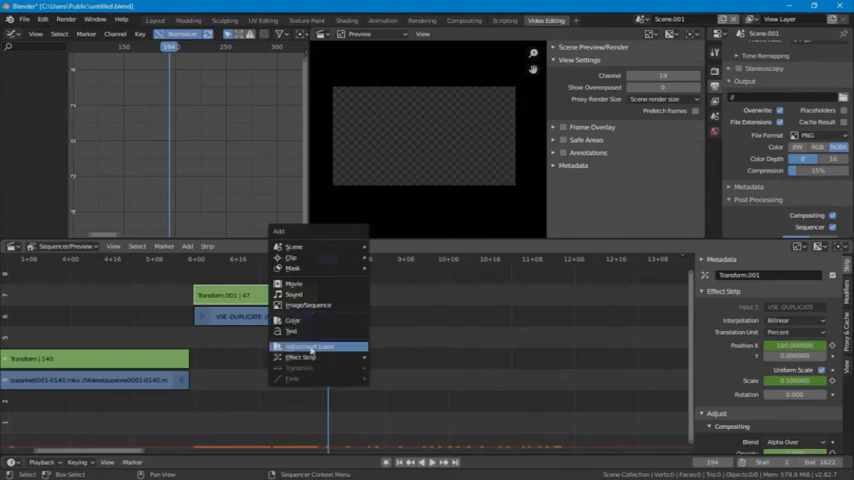
{"action": "mouse_move", "coordinate": [304, 304]}
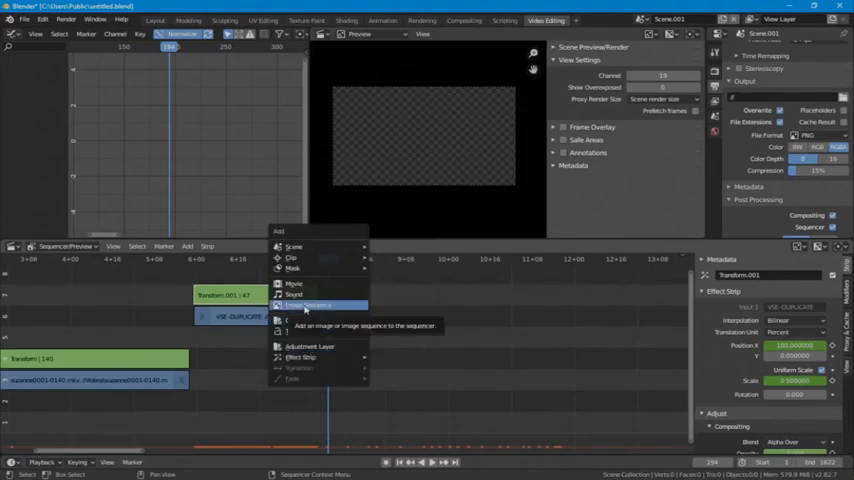
Load Blender Logo.jpg as an image strip and stack a Transform effect on it
{"action": "left_click", "coordinate": [302, 304]}
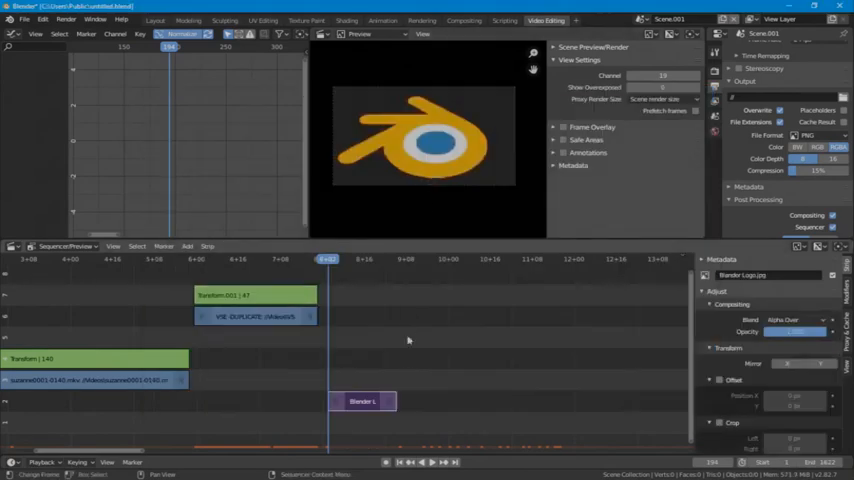
{"action": "mouse_move", "coordinate": [342, 352]}
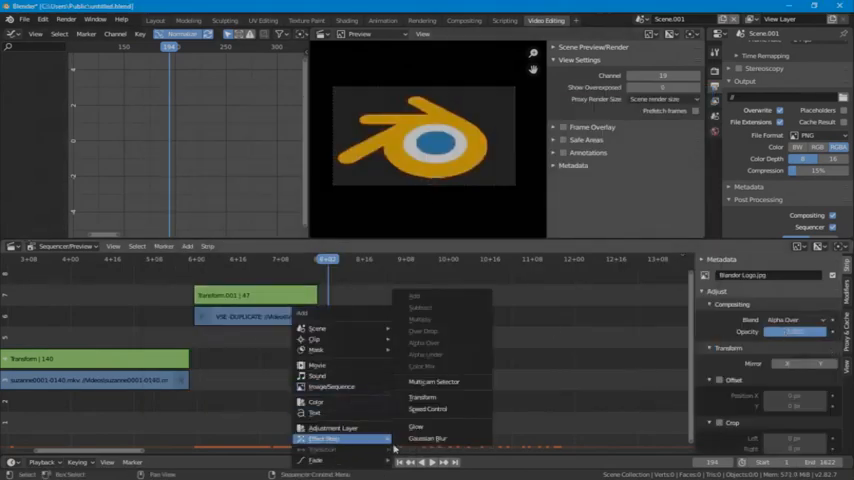
{"action": "left_click", "coordinate": [412, 396]}
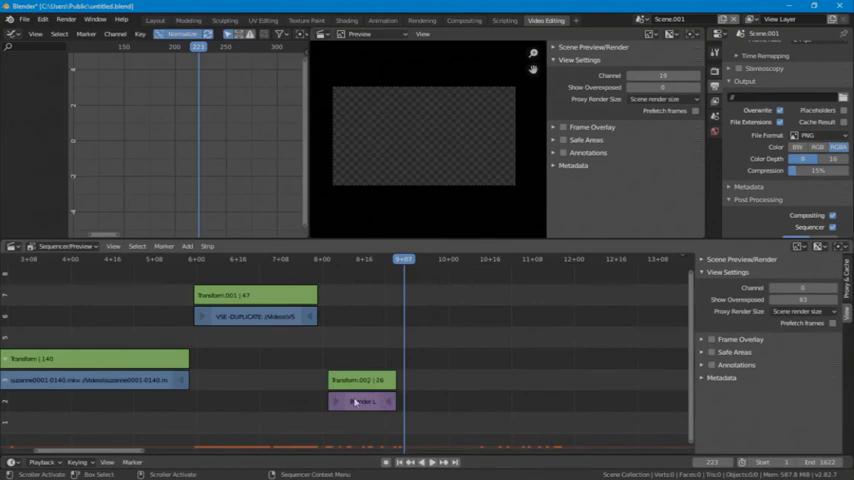
Start adding an Image/Sequence strip from the Add menu, then cancel the file browser
{"action": "left_click", "coordinate": [188, 244]}
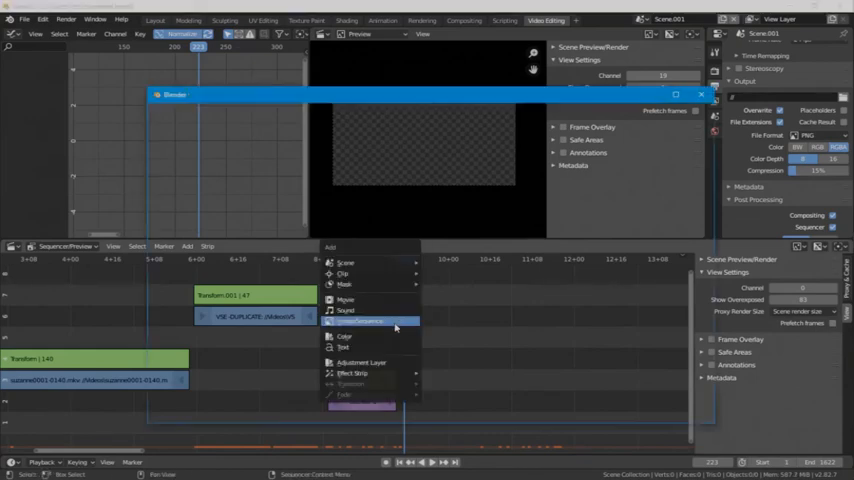
{"action": "left_click", "coordinate": [360, 320]}
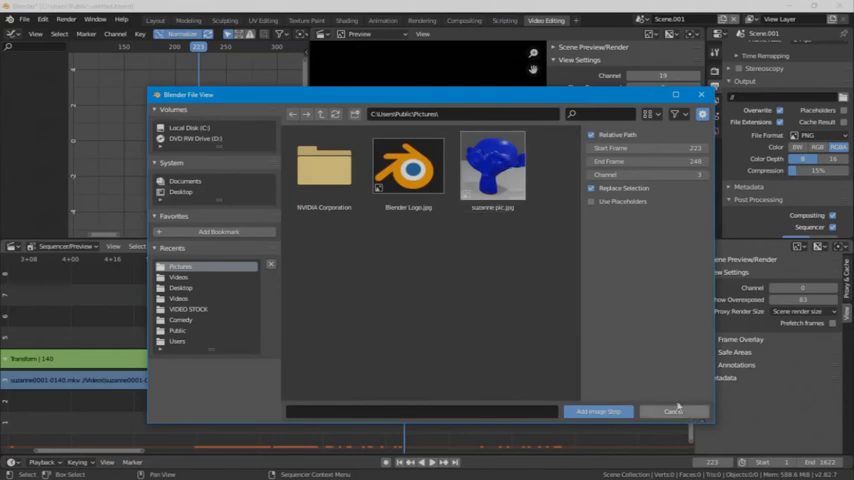
{"action": "left_click", "coordinate": [492, 164]}
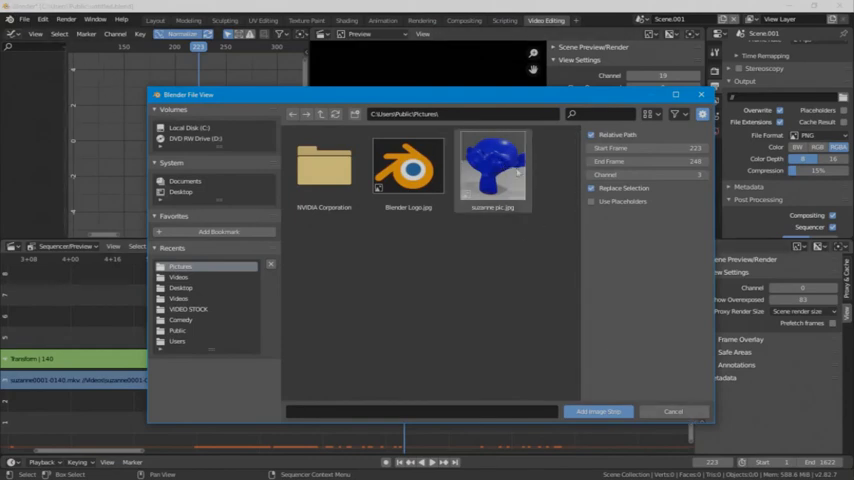
{"action": "left_click", "coordinate": [604, 412]}
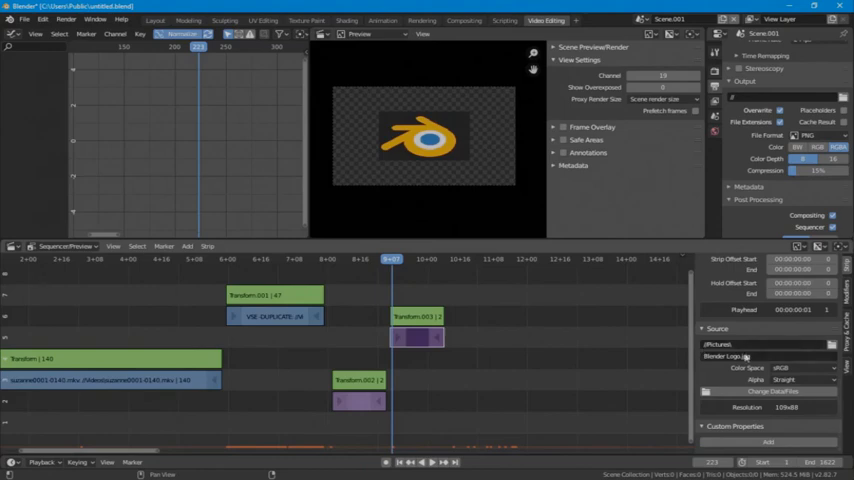
{"action": "mouse_move", "coordinate": [728, 366]}
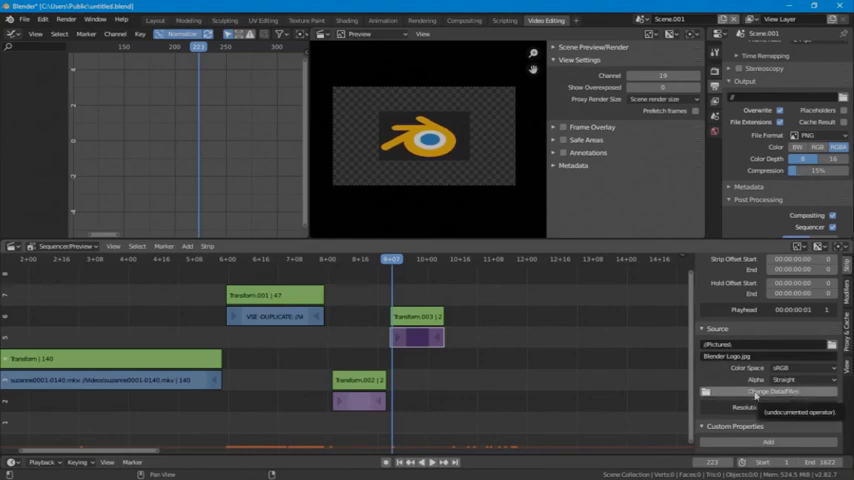
Replace the duplicated strip's source with suzanne.png and check its Source panel
{"action": "left_click", "coordinate": [772, 388]}
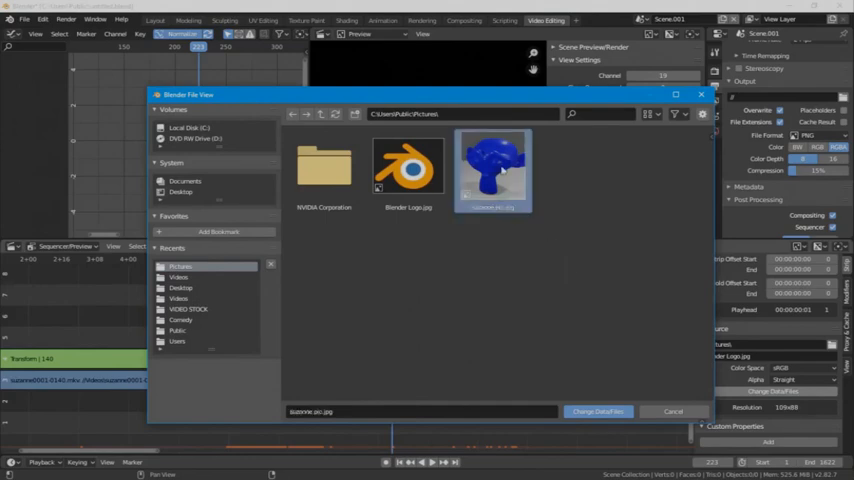
{"action": "left_click", "coordinate": [600, 410]}
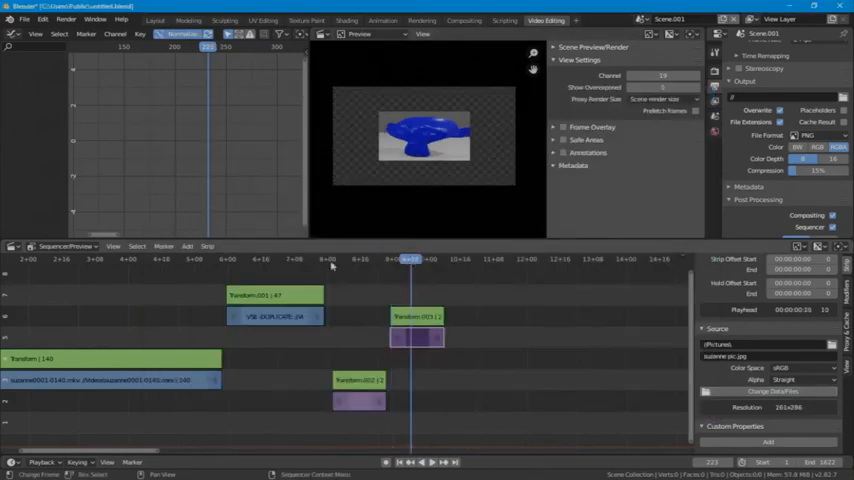
{"action": "left_click", "coordinate": [352, 260]}
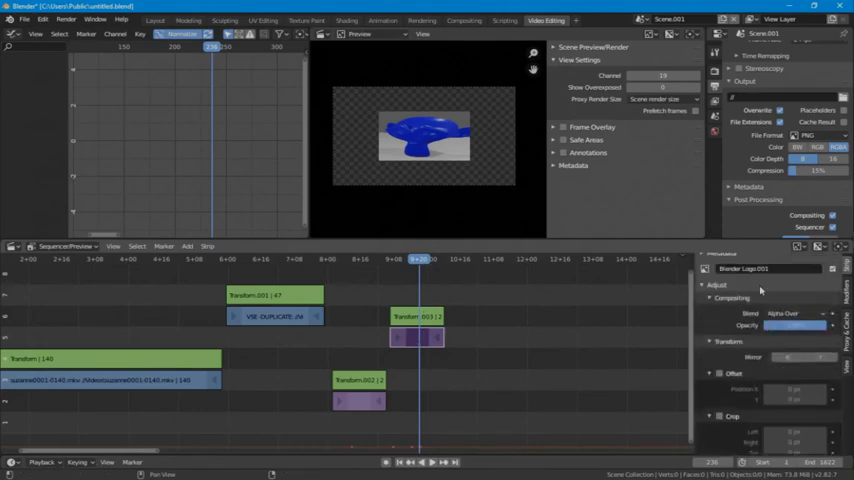
{"action": "mouse_move", "coordinate": [730, 280]}
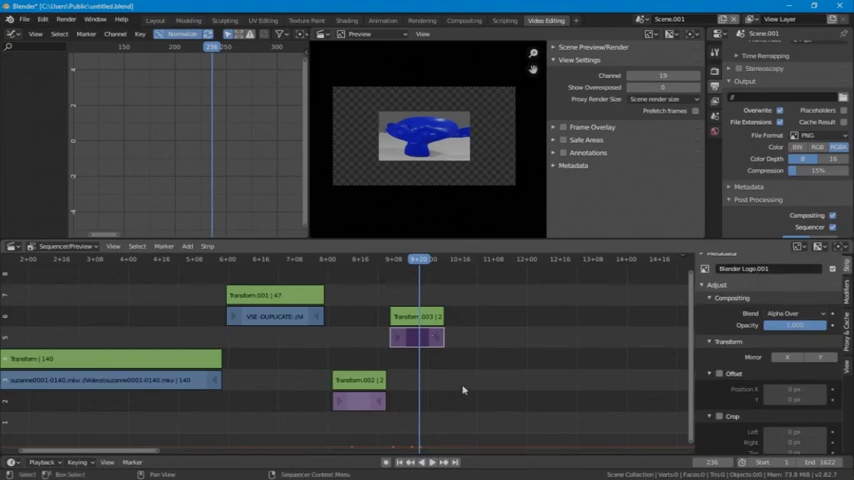
{"action": "left_click", "coordinate": [414, 316]}
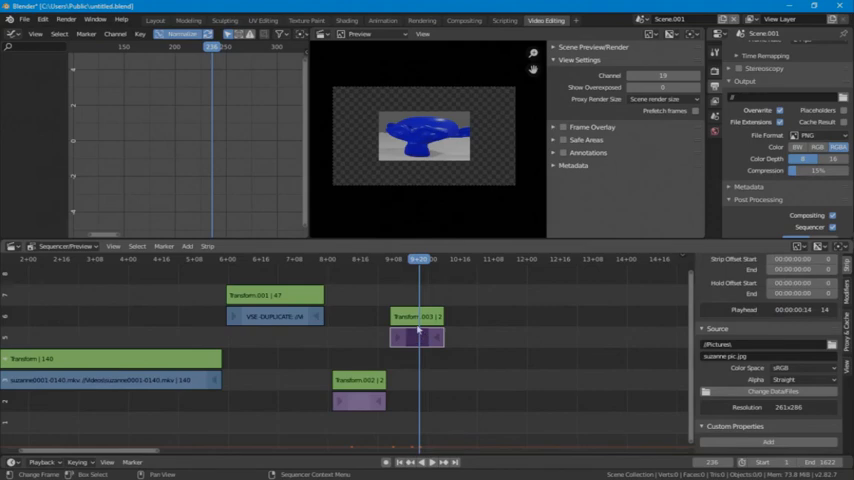